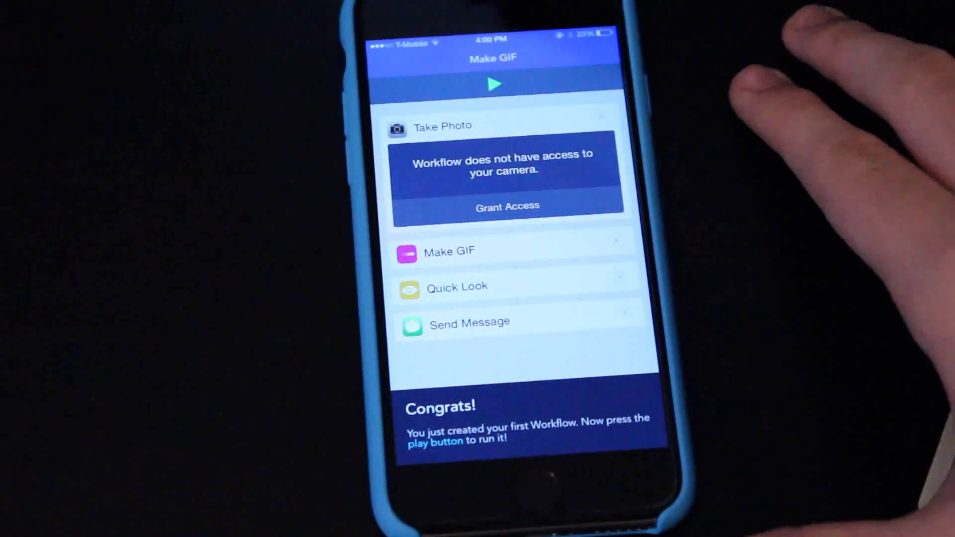
Run Make GIF, grant camera access, and snap the first of three photos
click(495, 83)
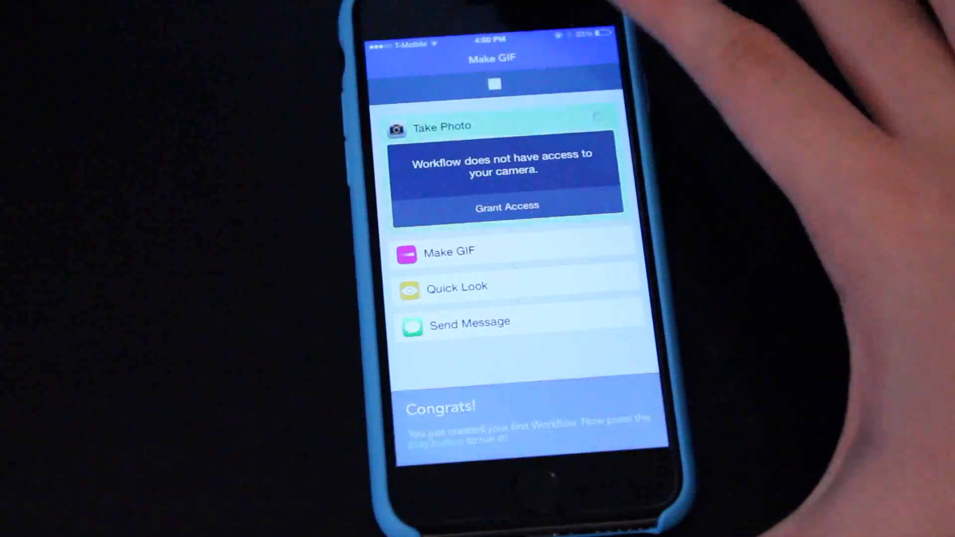
click(506, 206)
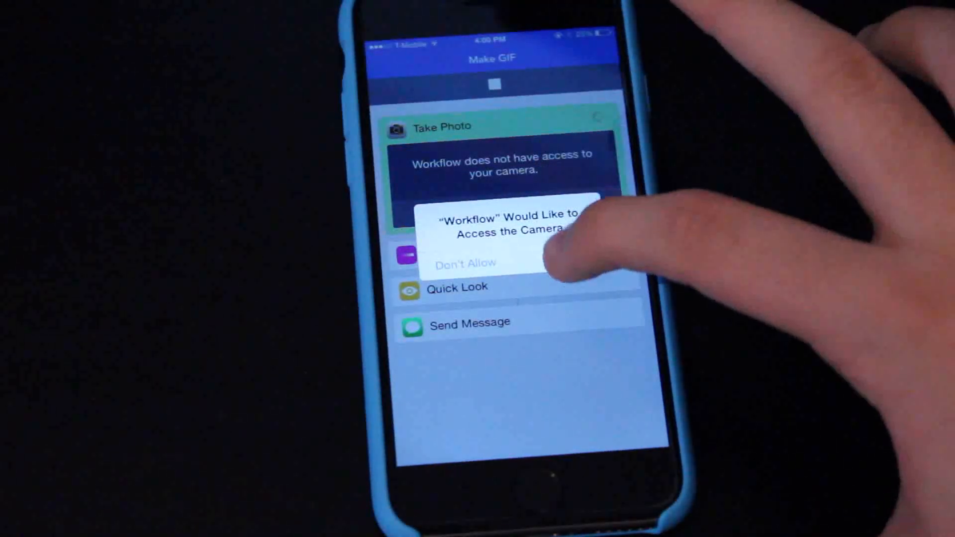
click(554, 230)
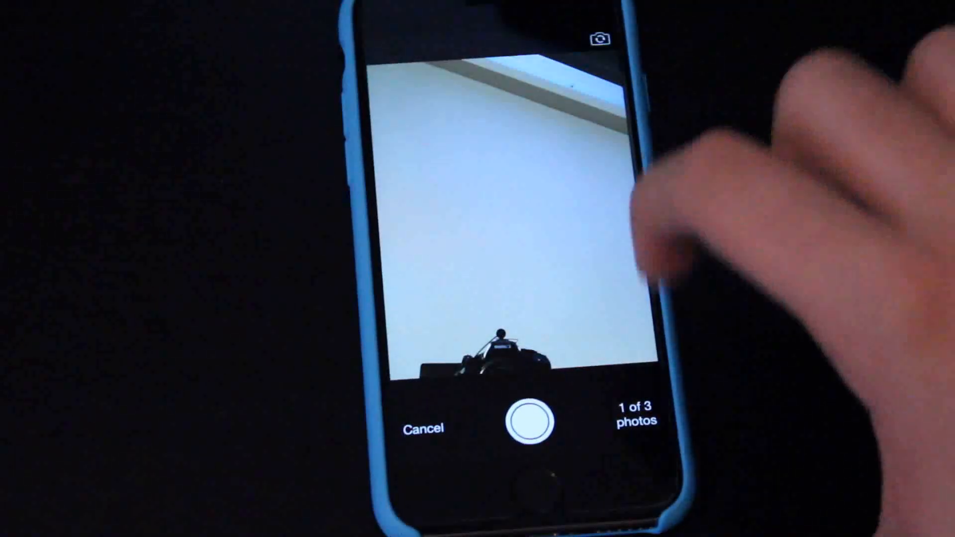
click(521, 414)
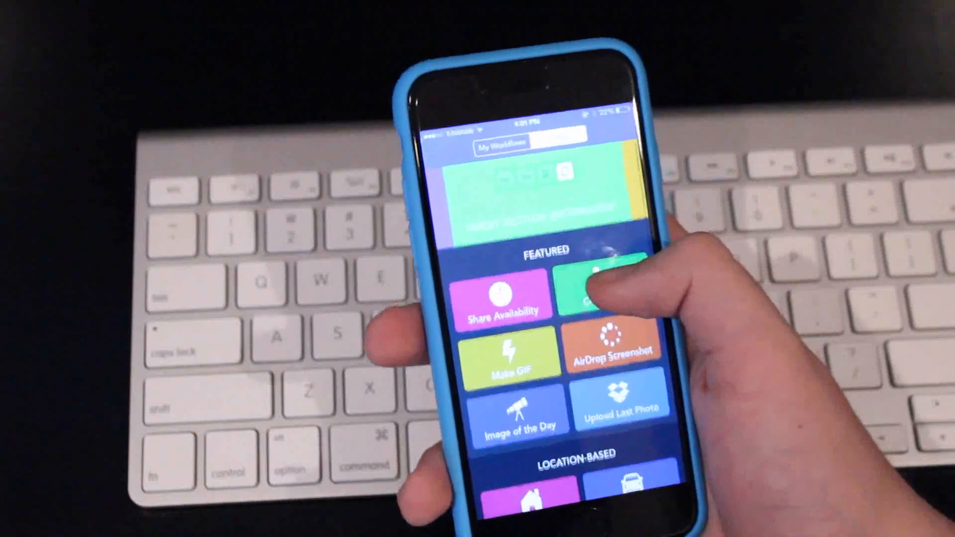
Scroll the Gallery from Featured down to Location-Based workflows like Home ETA and Uber Home
scroll(down, 3)
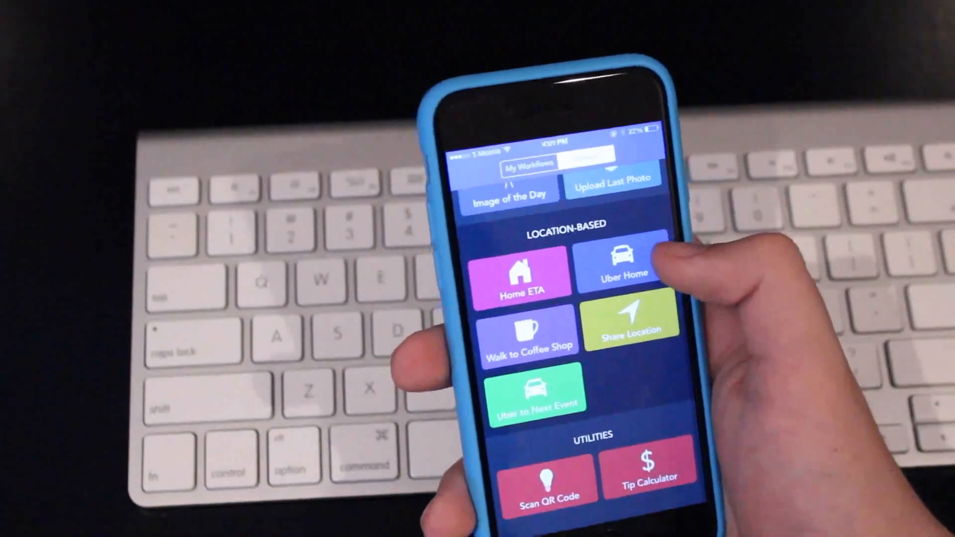
click(547, 480)
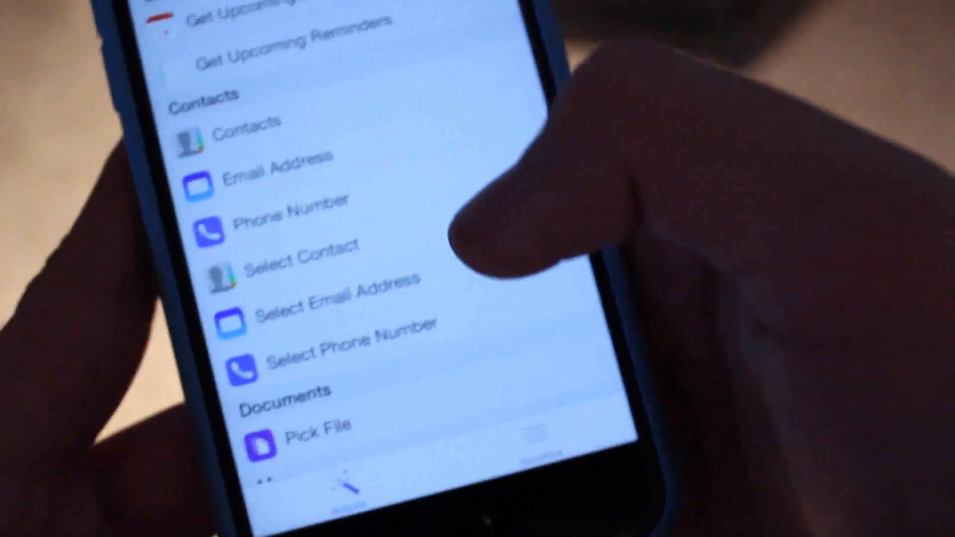
Scroll the action library through the Contacts and Documents actions into Maps
scroll(down, 3)
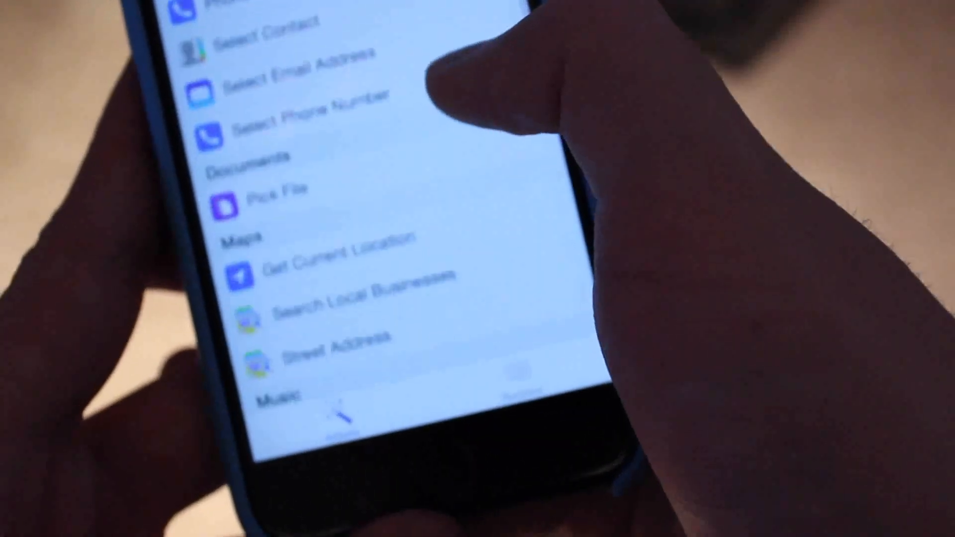
scroll(down, 3)
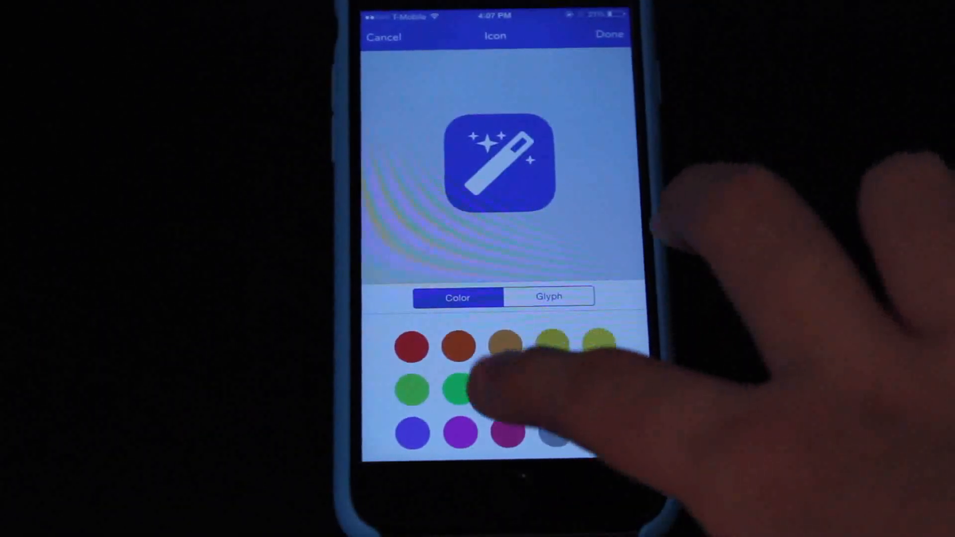
Give the magic-wand icon a light blue colour and choose a glyph
click(547, 296)
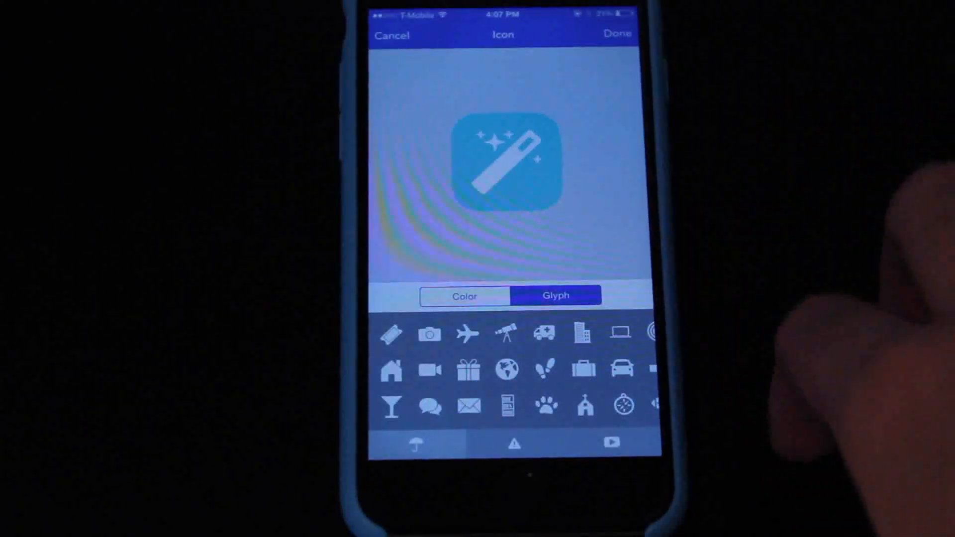
click(506, 334)
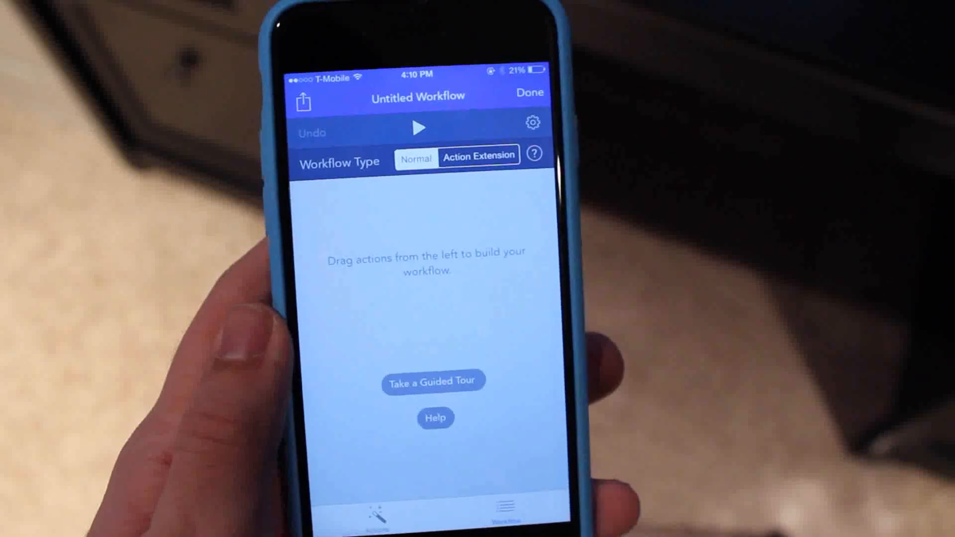
Set Workflow Type to Action Extension accepting Anything, and dismiss the Low Battery alert
click(532, 122)
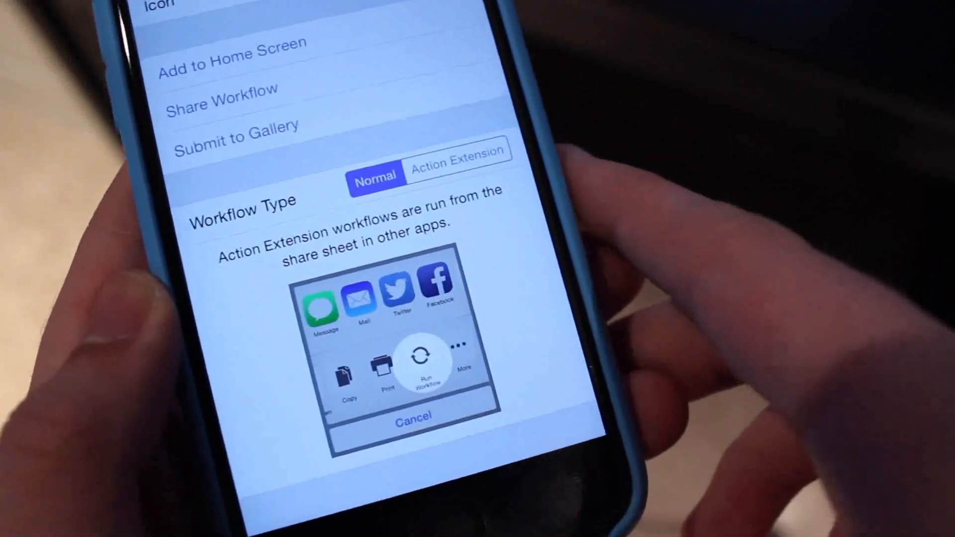
click(456, 174)
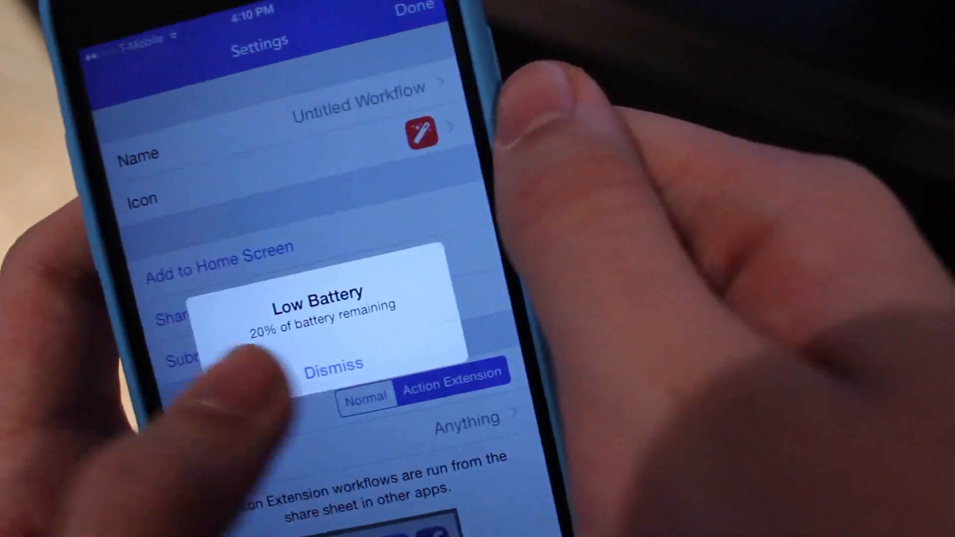
click(334, 364)
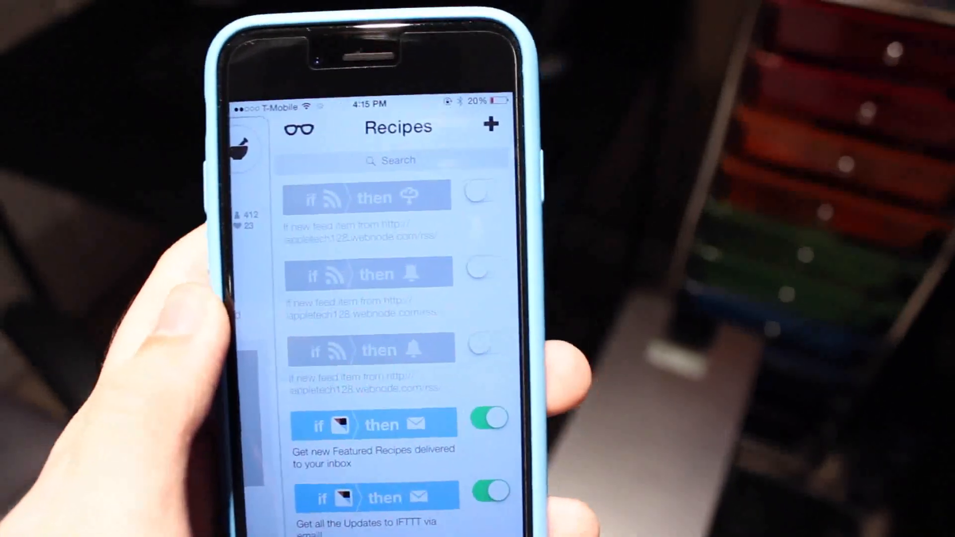
Create a recipe with the 'Send IFTTT any email' trigger and a Dropbox action, continuing to activation
click(489, 126)
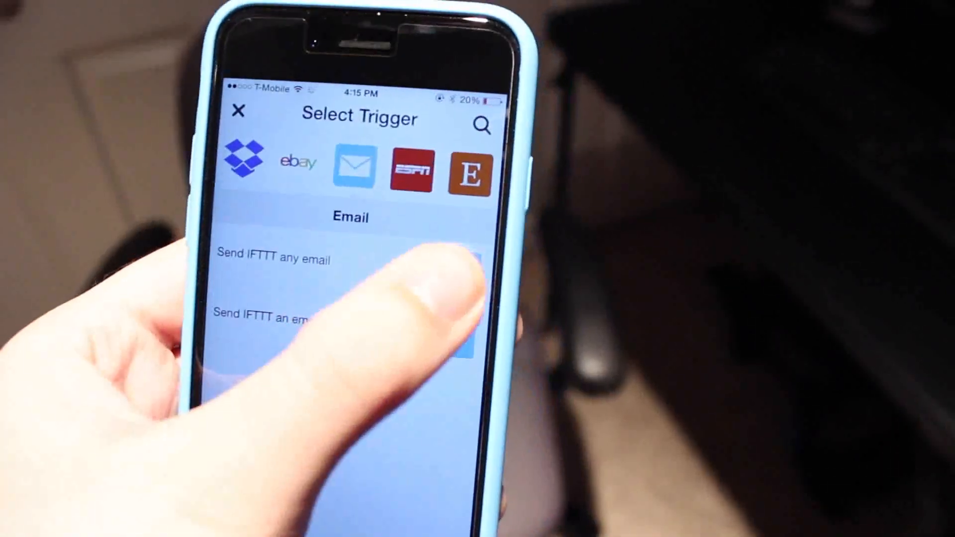
click(272, 257)
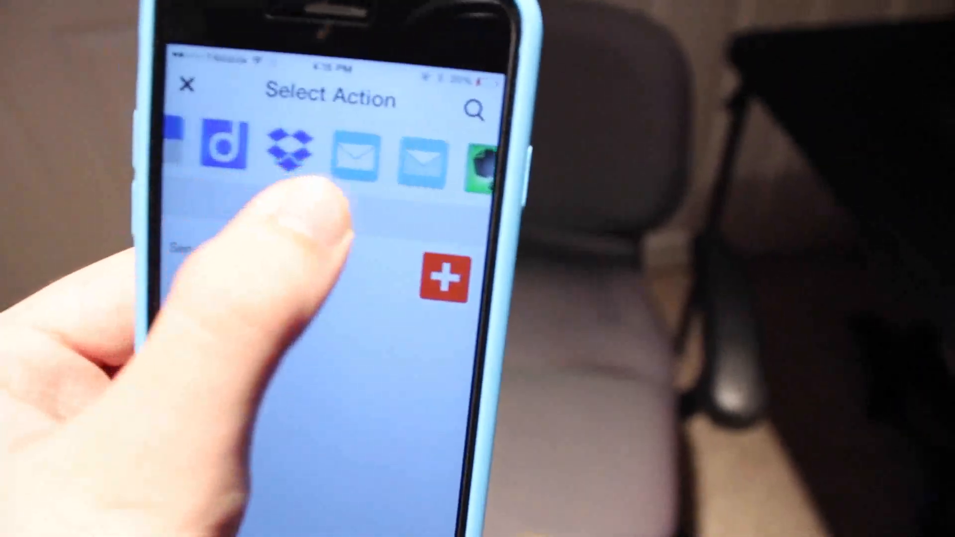
click(289, 152)
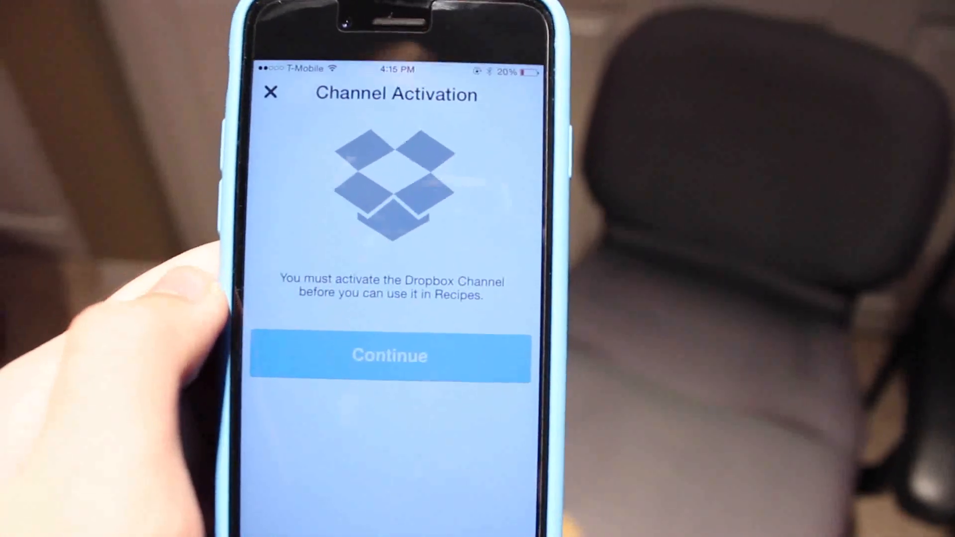
click(389, 355)
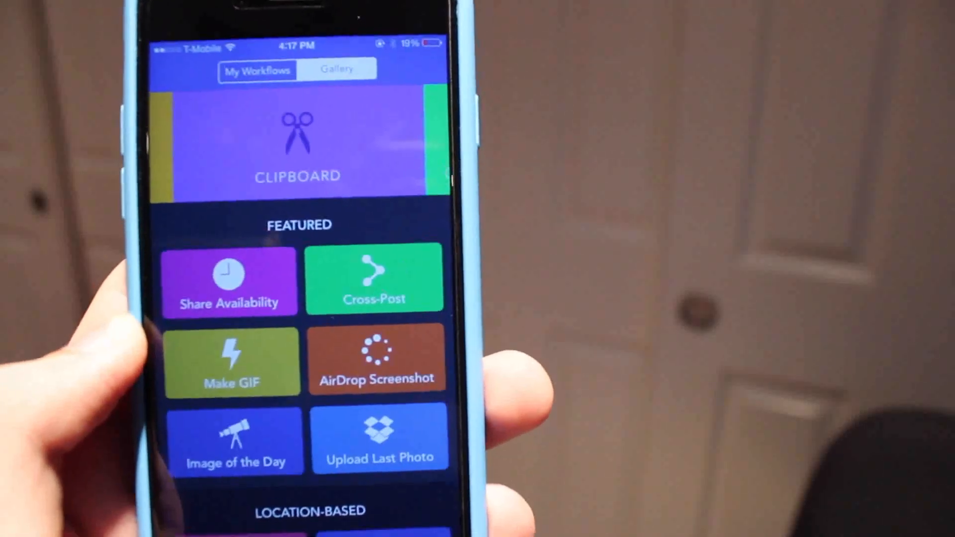
Scroll through the Workflow Gallery's featured and location-based workflows
scroll(down, 3)
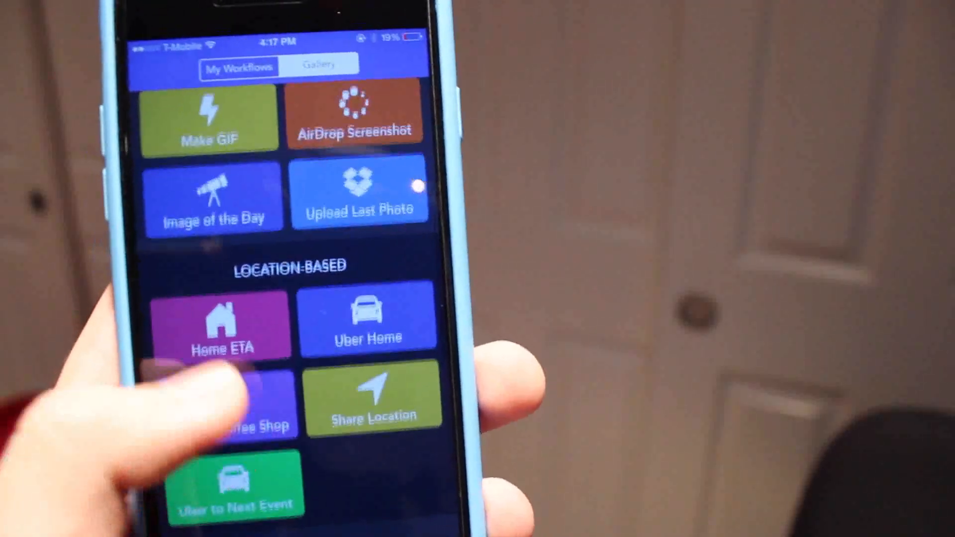
scroll(down, 3)
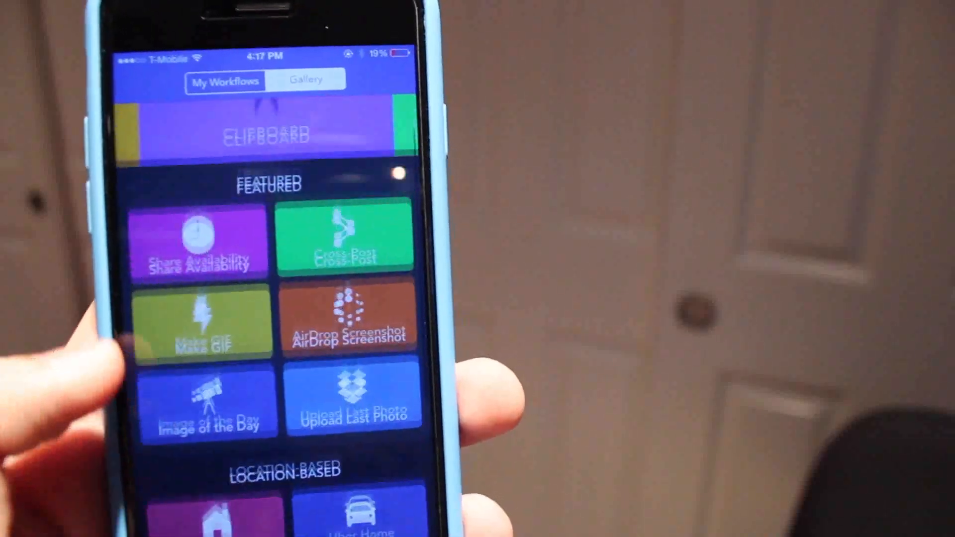